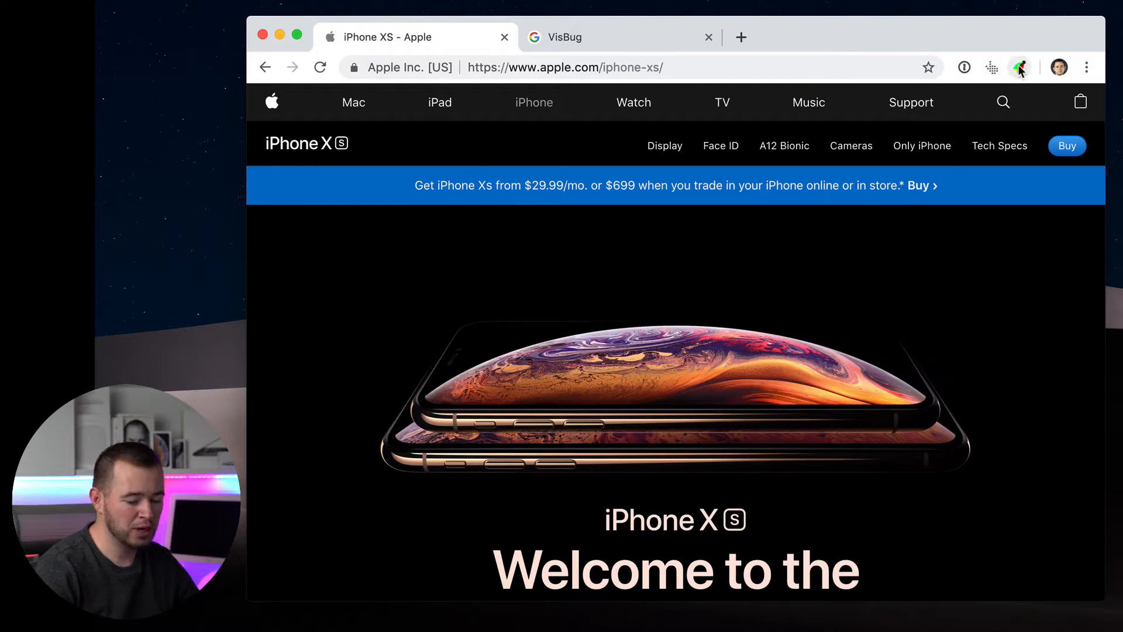
Activate VisBug from the Chrome toolbar and target the phone image element on the iPhone XS page.
left_click(1019, 67)
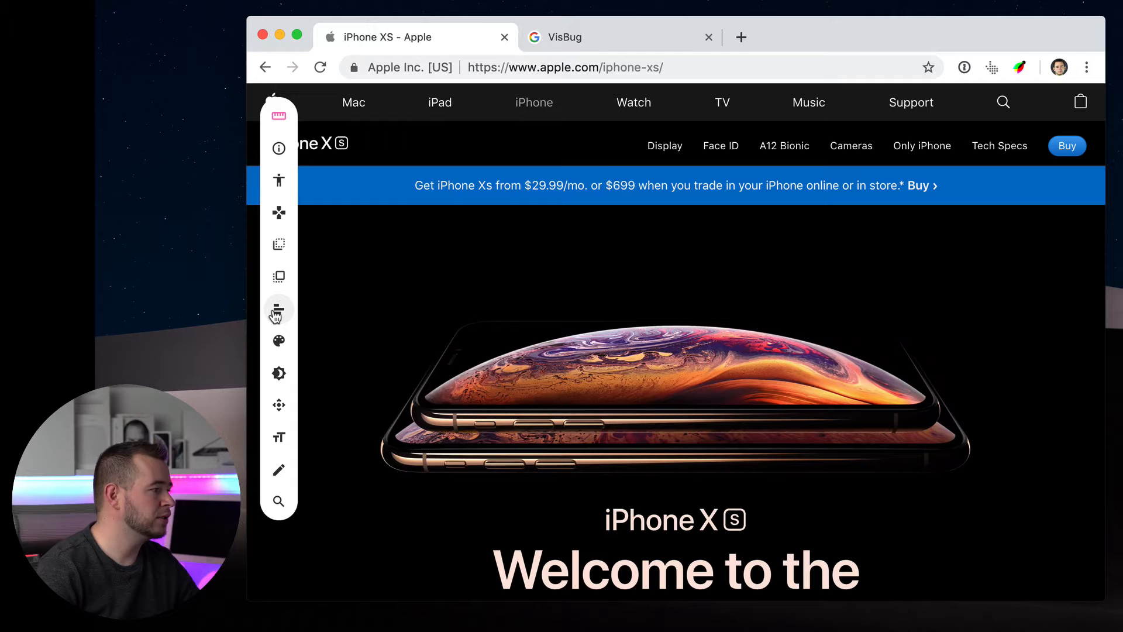
left_click(278, 309)
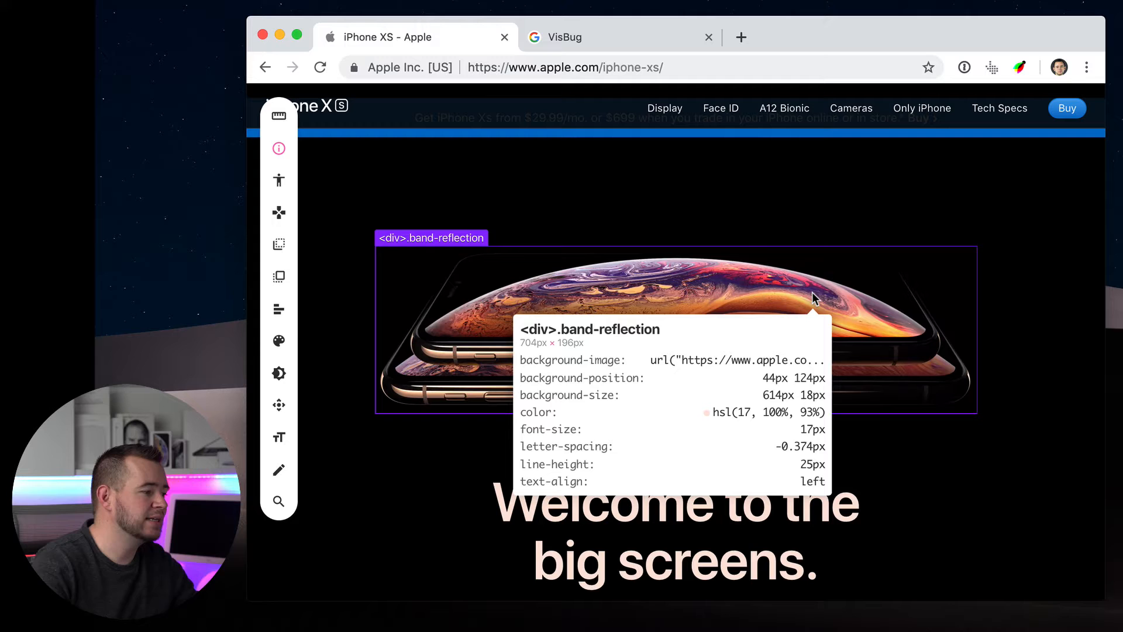
Scroll down the iPhone XS page while inspecting the phone image block's styles.
scroll("down", 3)
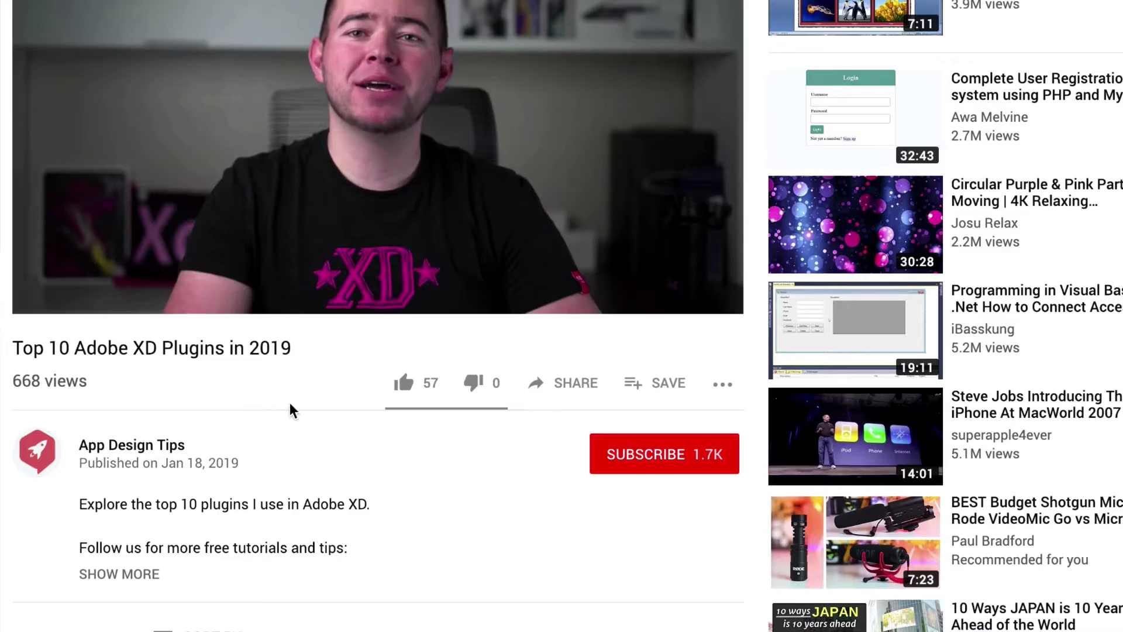
left_click(665, 453)
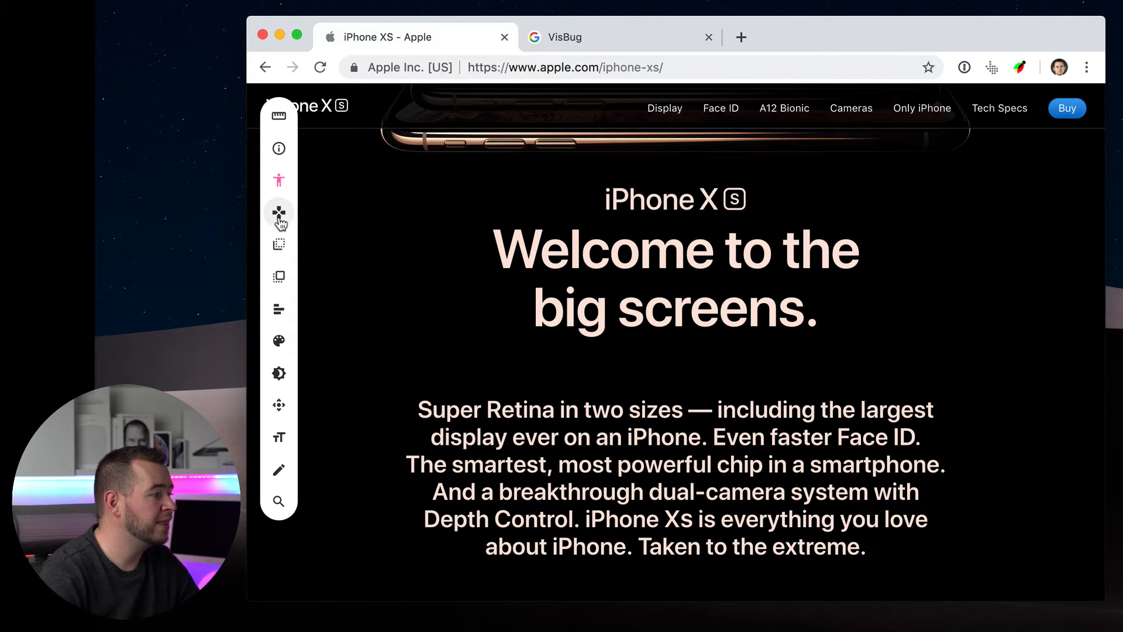
Switch VisBug to the Move tool to reposition the iPhone XS headline block.
left_click(279, 212)
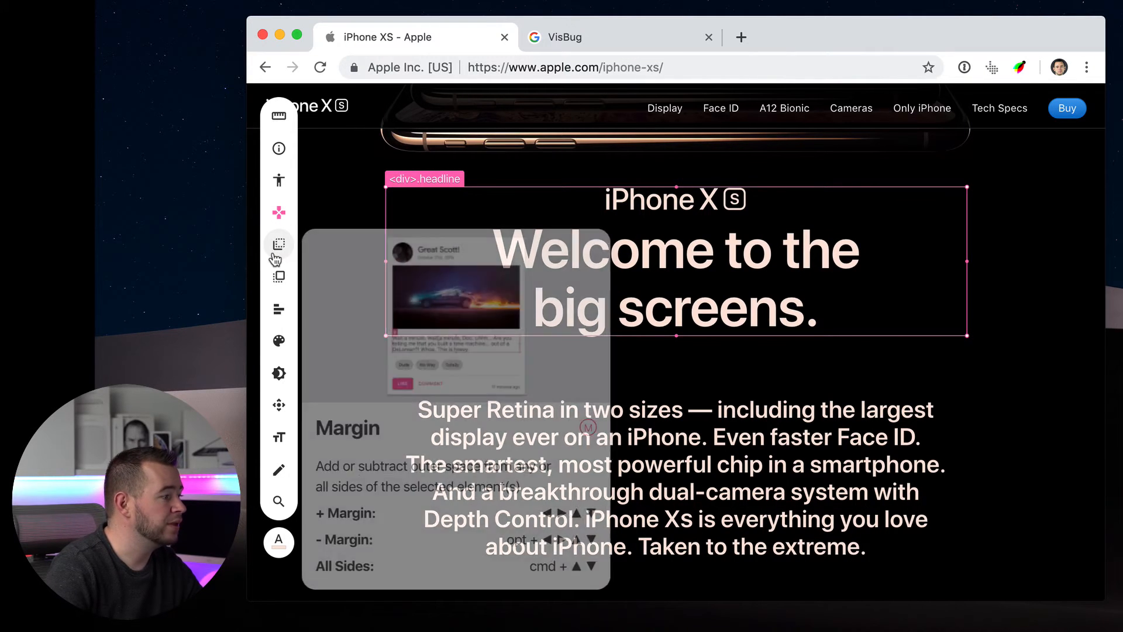
Use the Margin tool to space out the sub-navigation links and widen the Buy button.
left_click(278, 244)
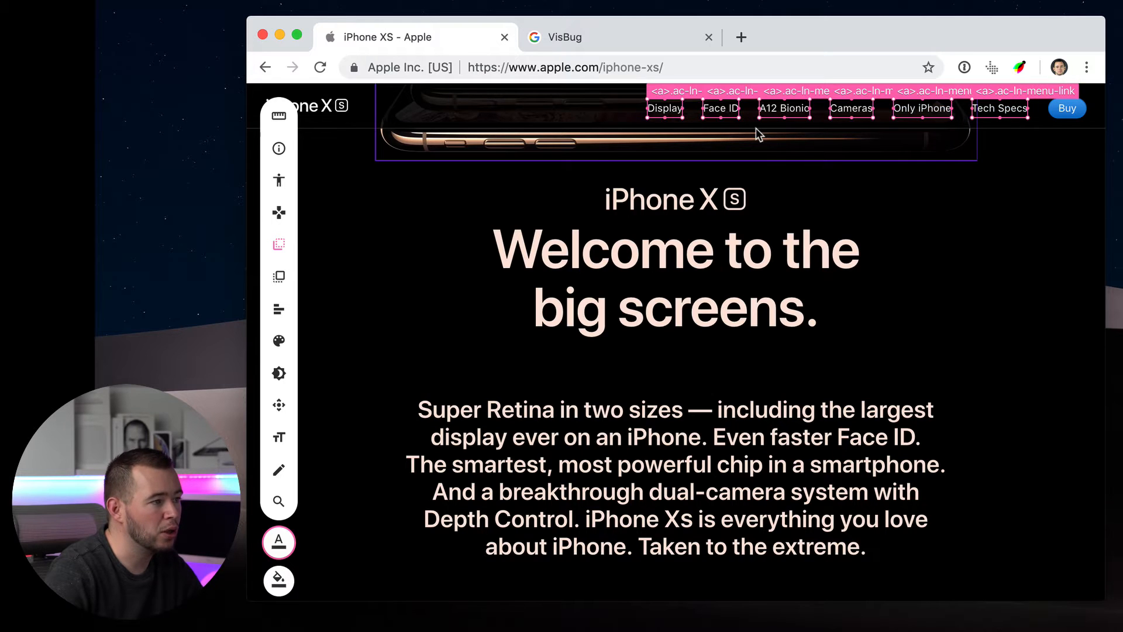
mouse_move(351, 408)
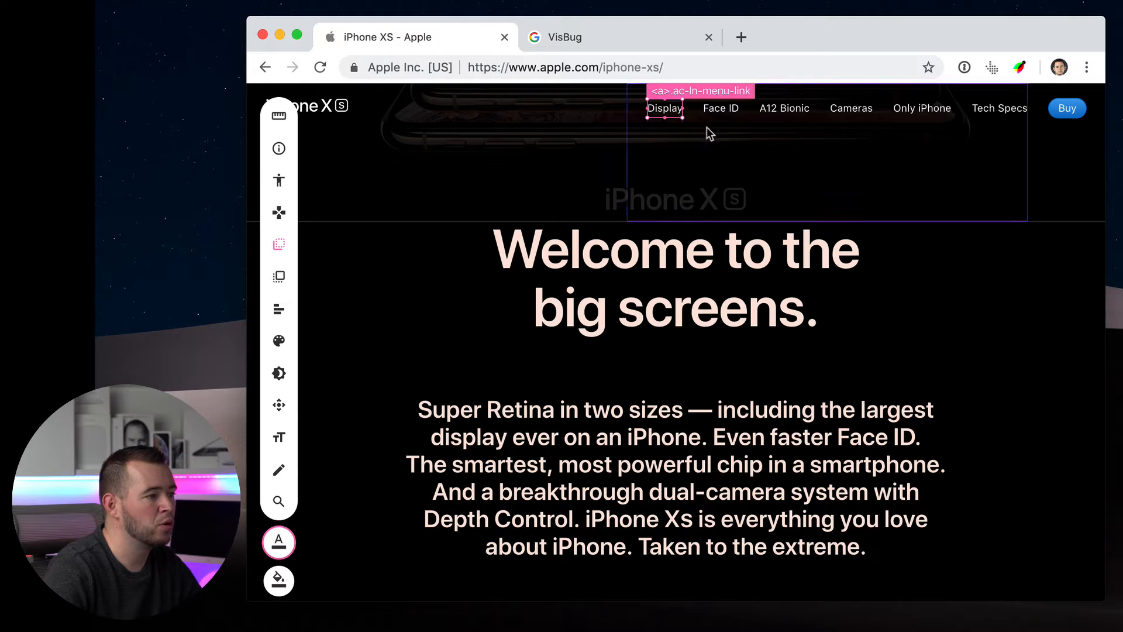
mouse_move(915, 151)
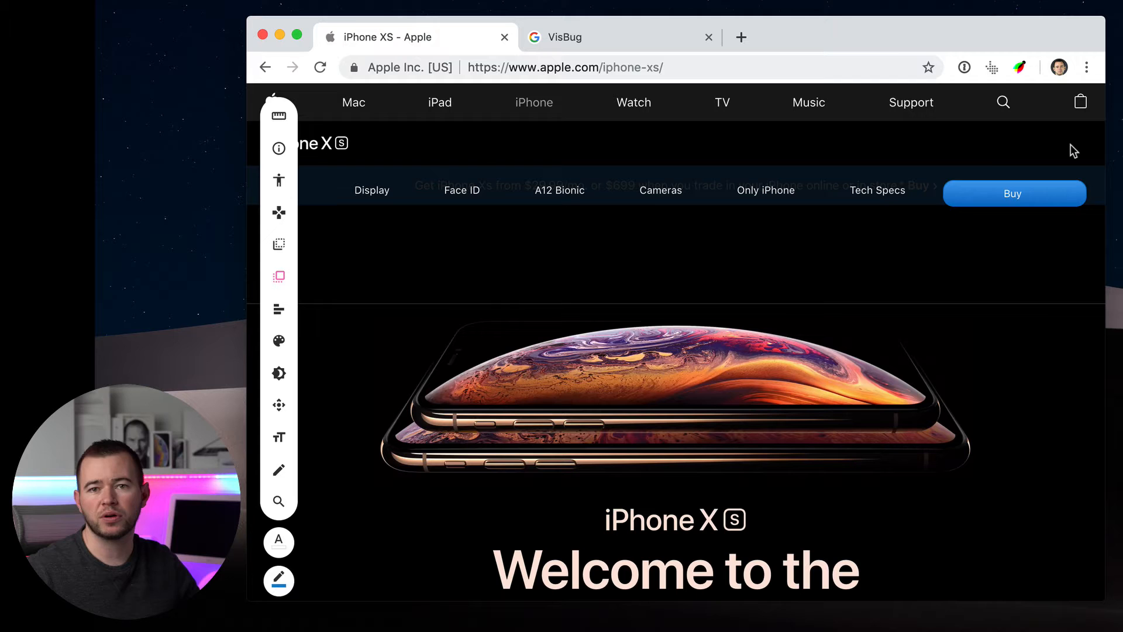
left_click(1013, 193)
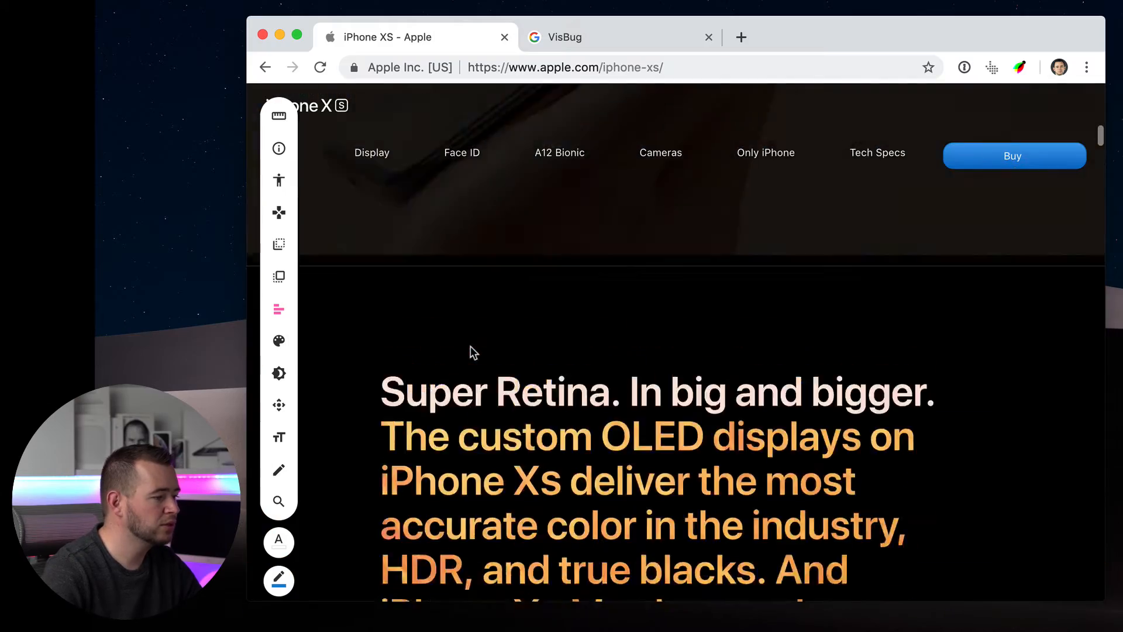
Scroll down to the feature tile list and the all-screen phone section for flexbox alignment.
scroll("down", 3)
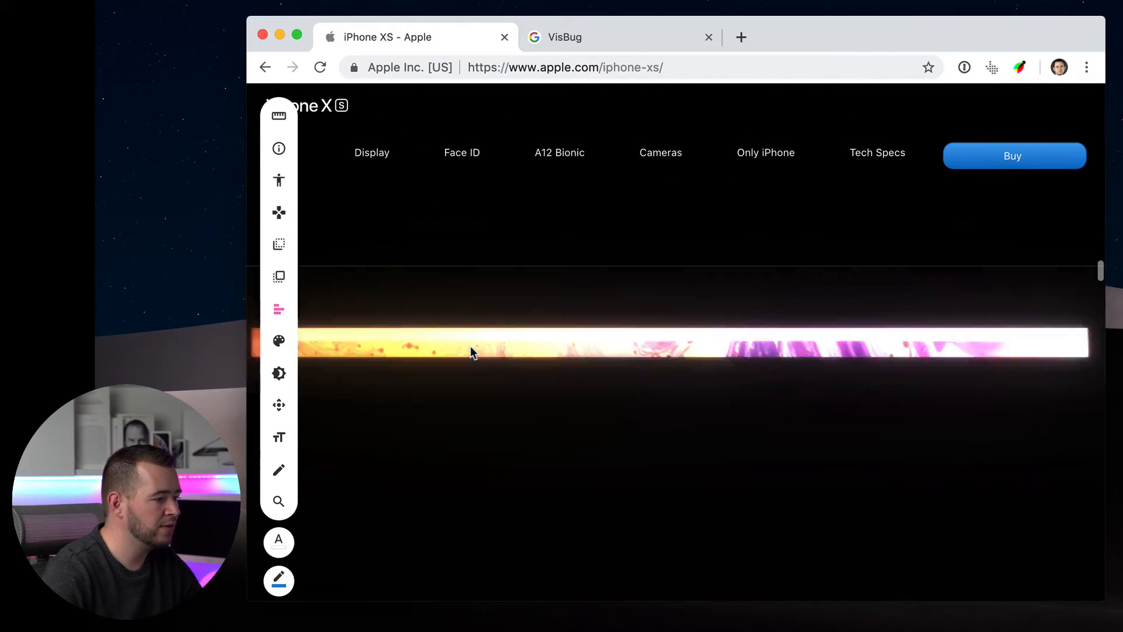
scroll("down", 3)
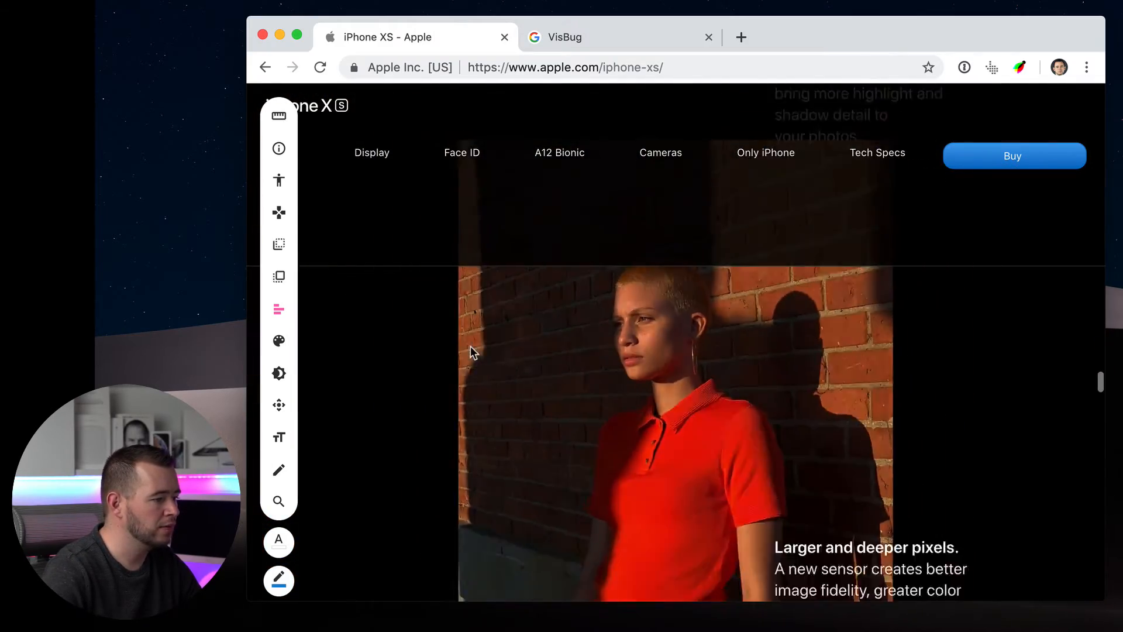
scroll("down", 3)
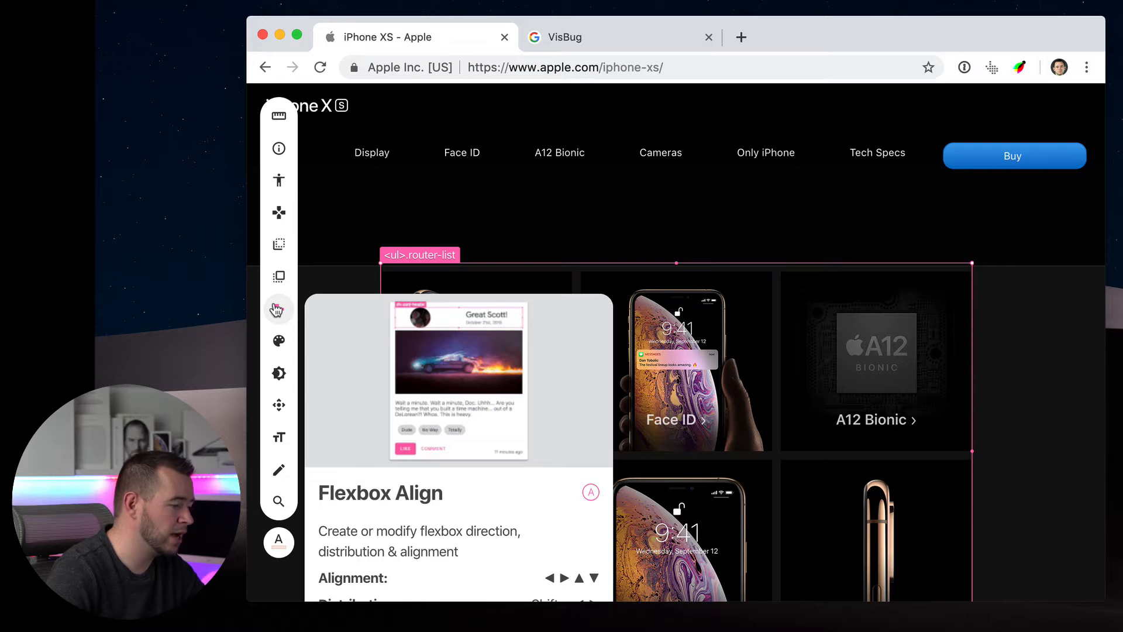
scroll("down", 3)
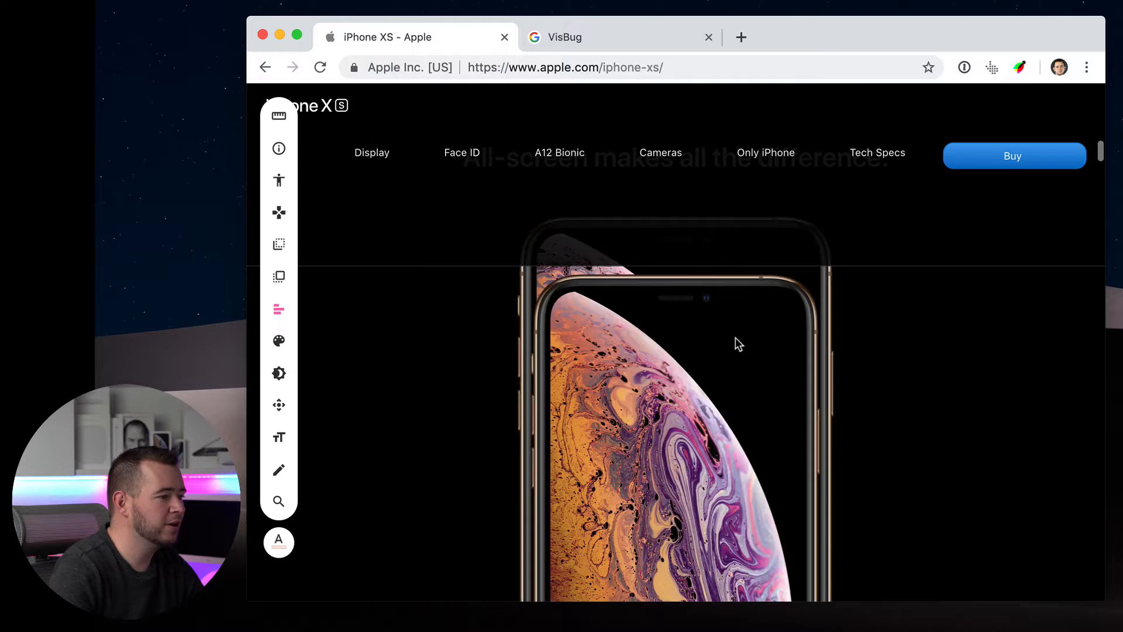
With the Color tool, set the headline section's background to red via the macOS Colors wheel.
scroll("down", 3)
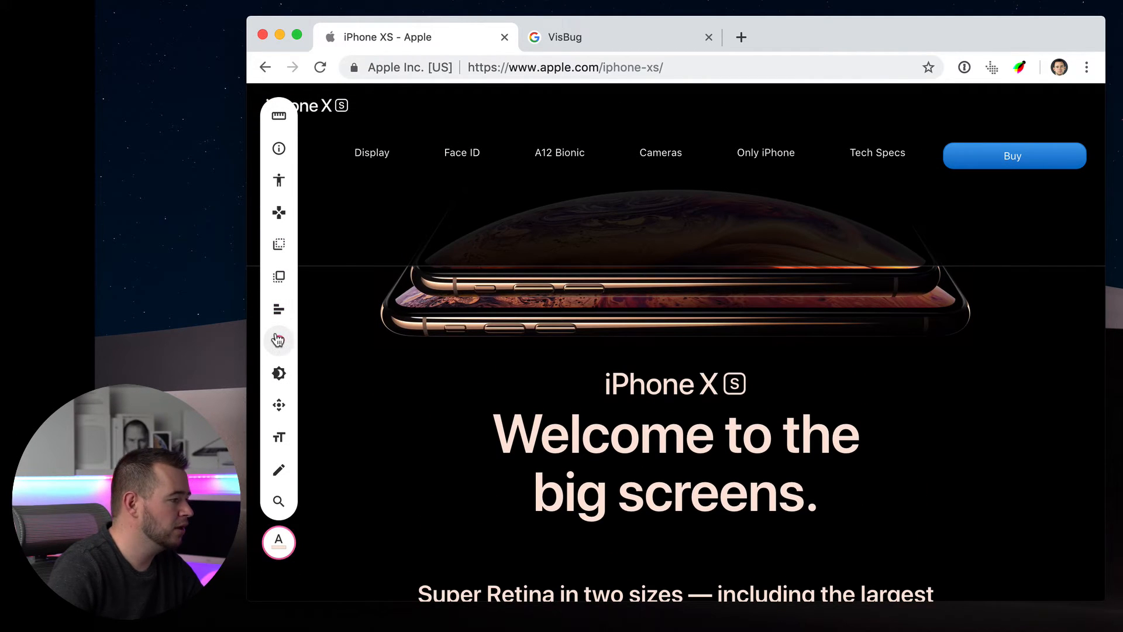
left_click(279, 340)
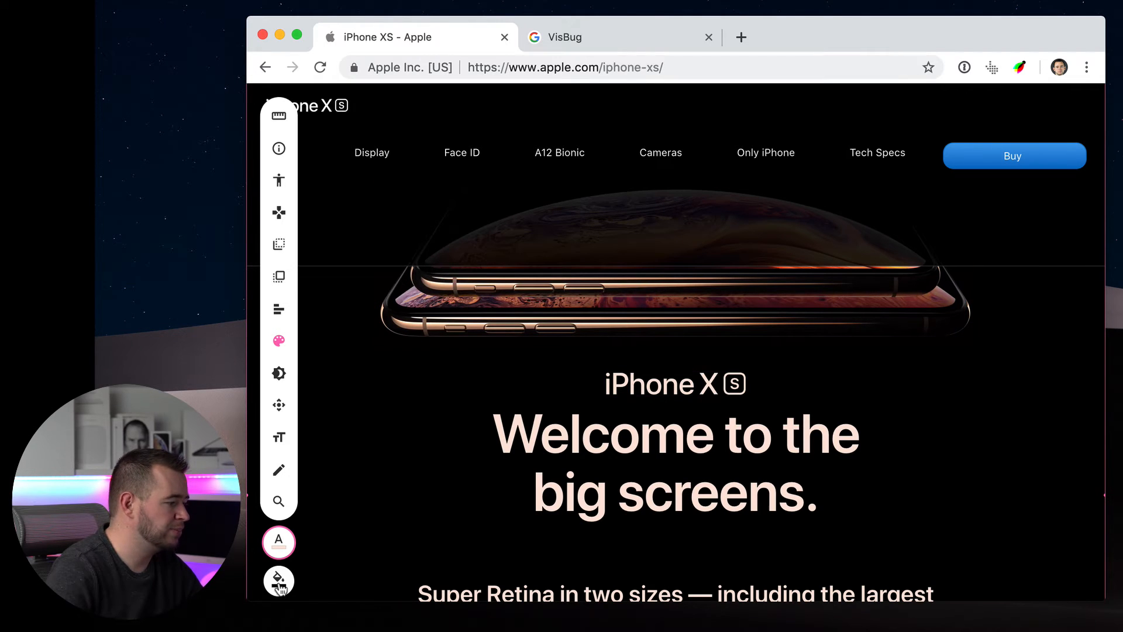
left_click(278, 580)
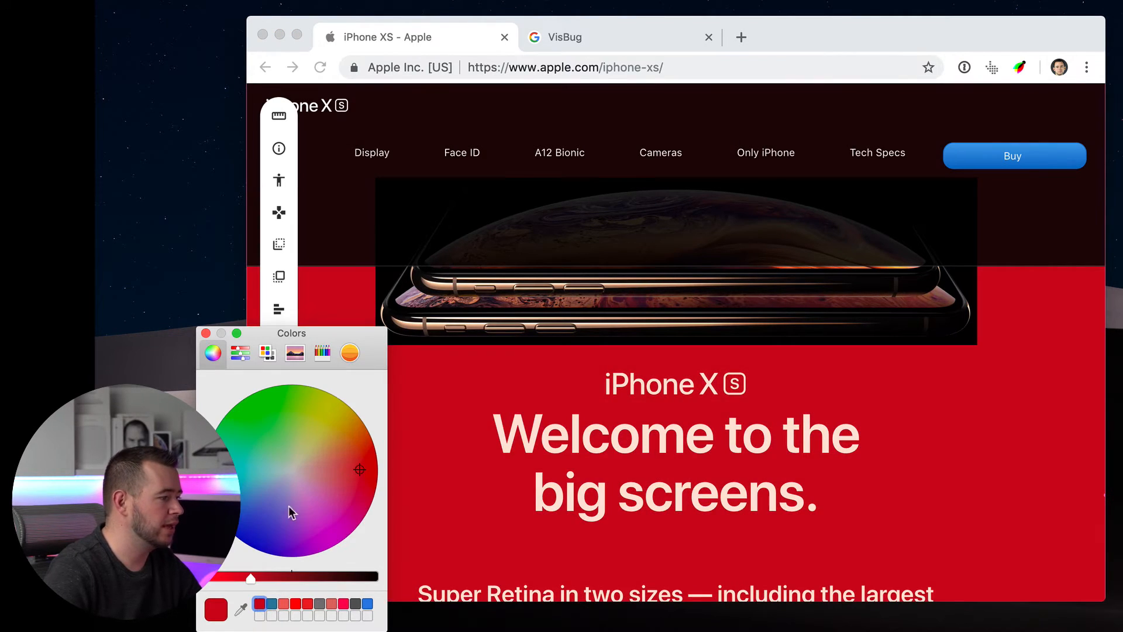
left_click_drag(291, 333, 1009, 319)
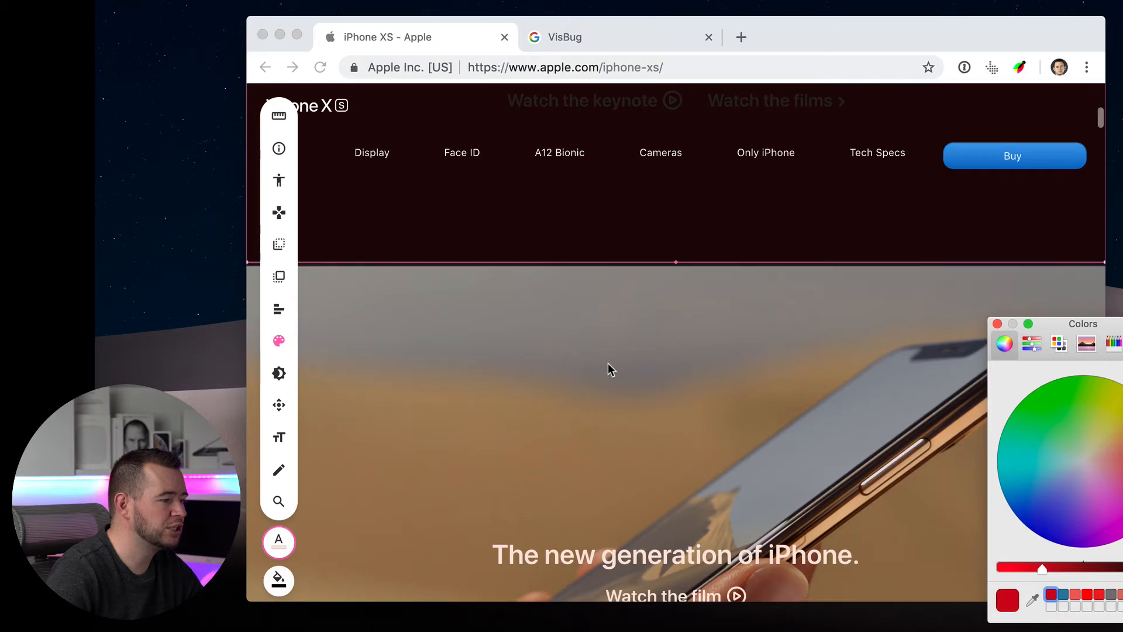
scroll("down", 3)
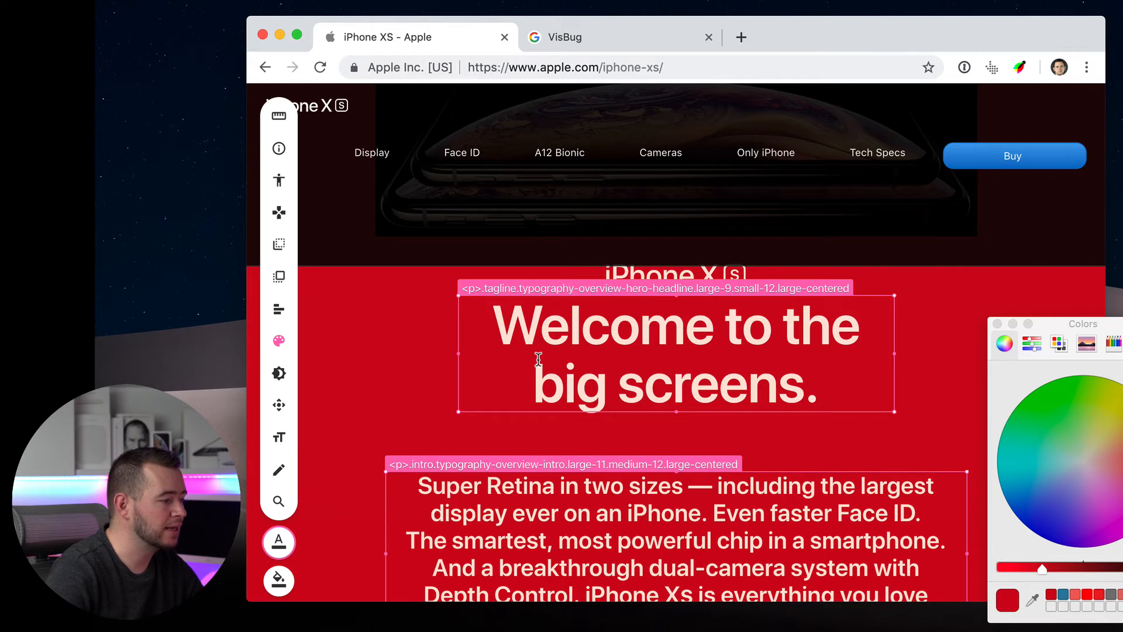
scroll("down", 3)
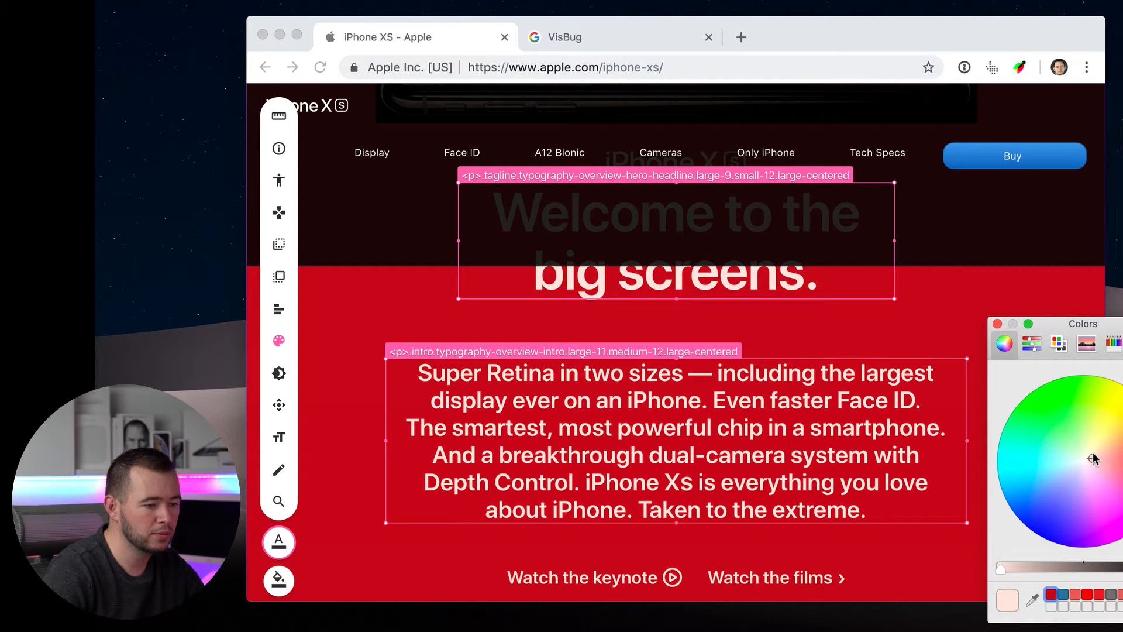
Recolor the intro paragraph blue, then give the Super Retina display paragraph near-white text.
left_click(1023, 524)
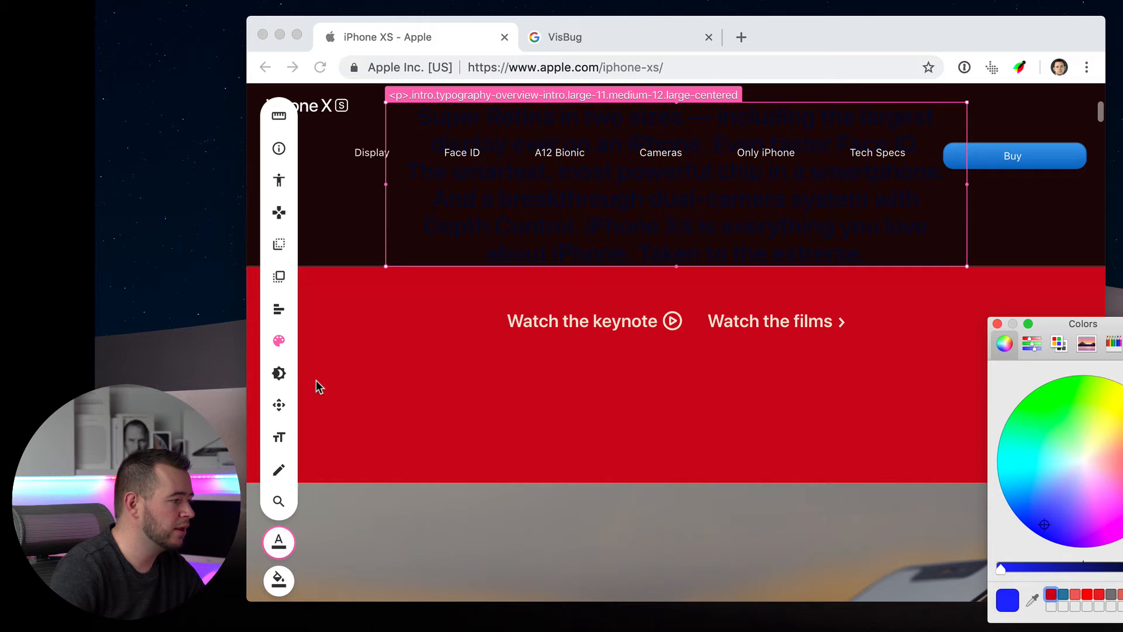
left_click(278, 373)
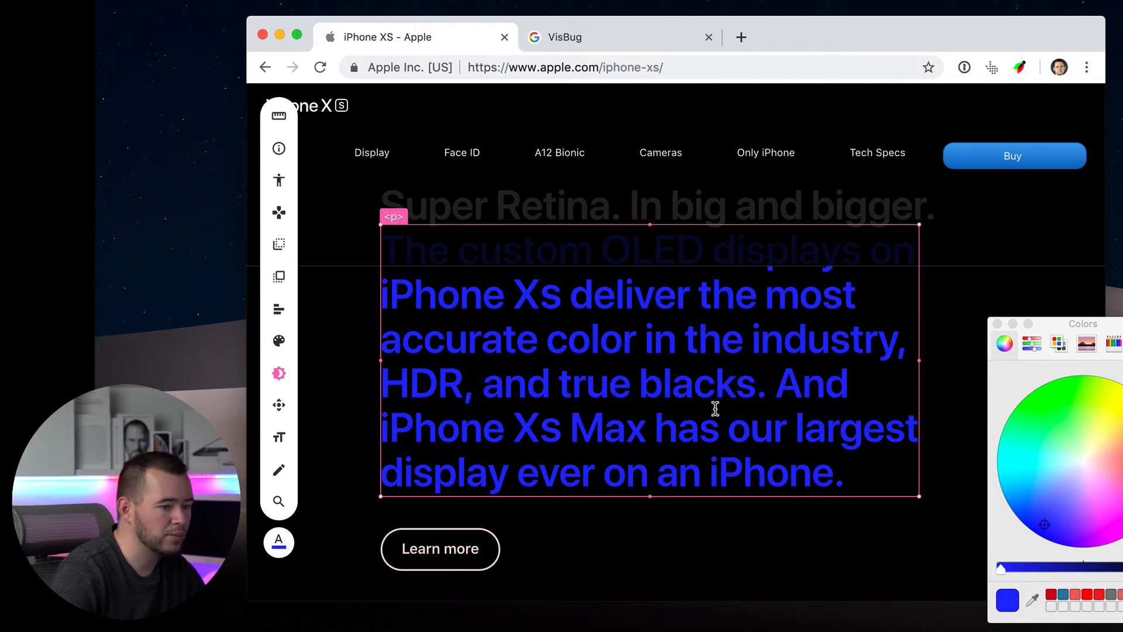
left_click(1053, 478)
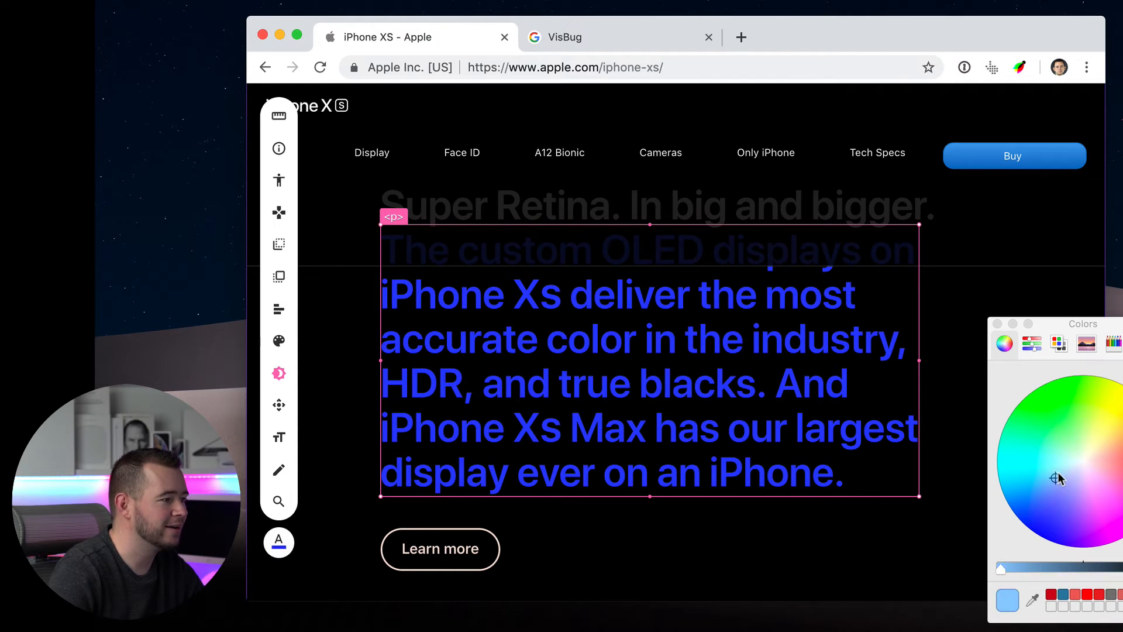
left_click(1080, 458)
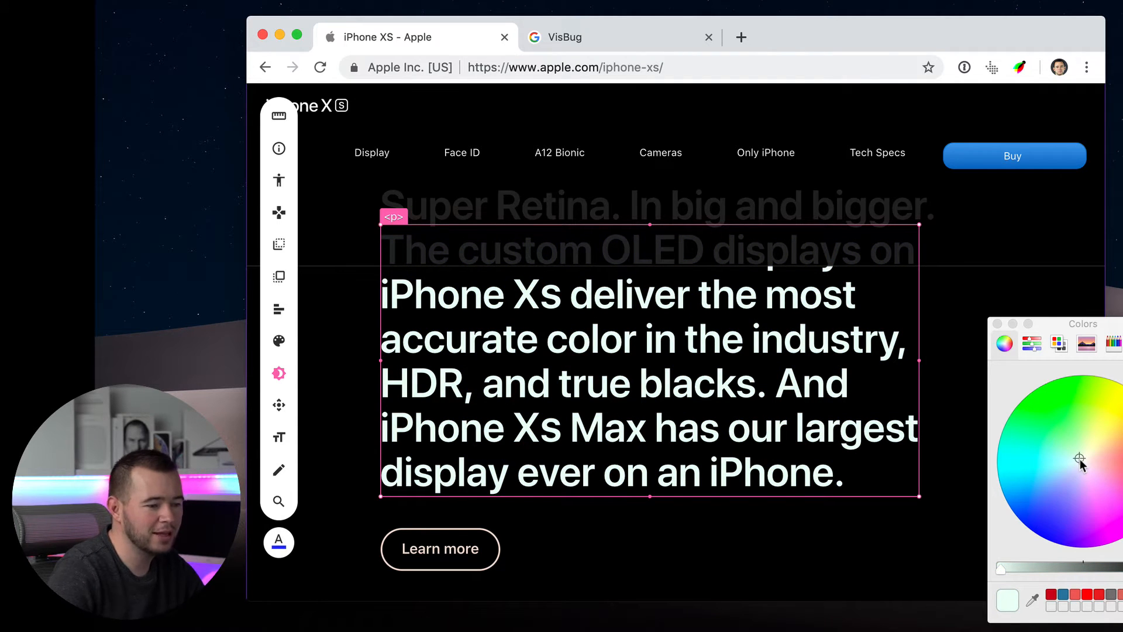
mouse_move(959, 396)
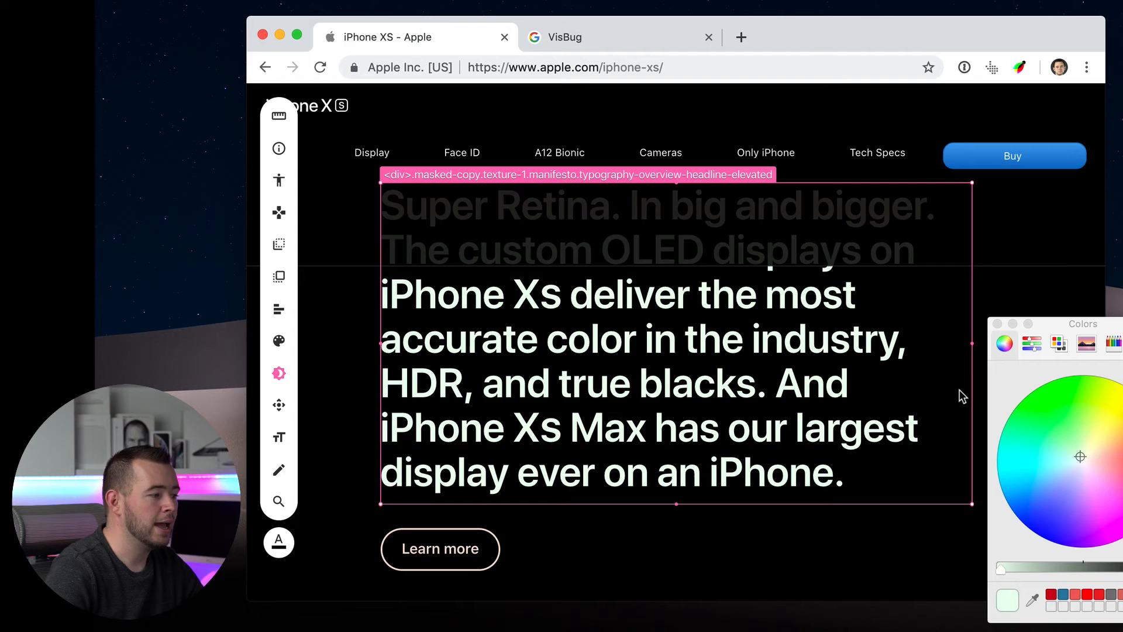
Scroll past the display copy down to the three stainless-steel iPhones.
scroll("down", 3)
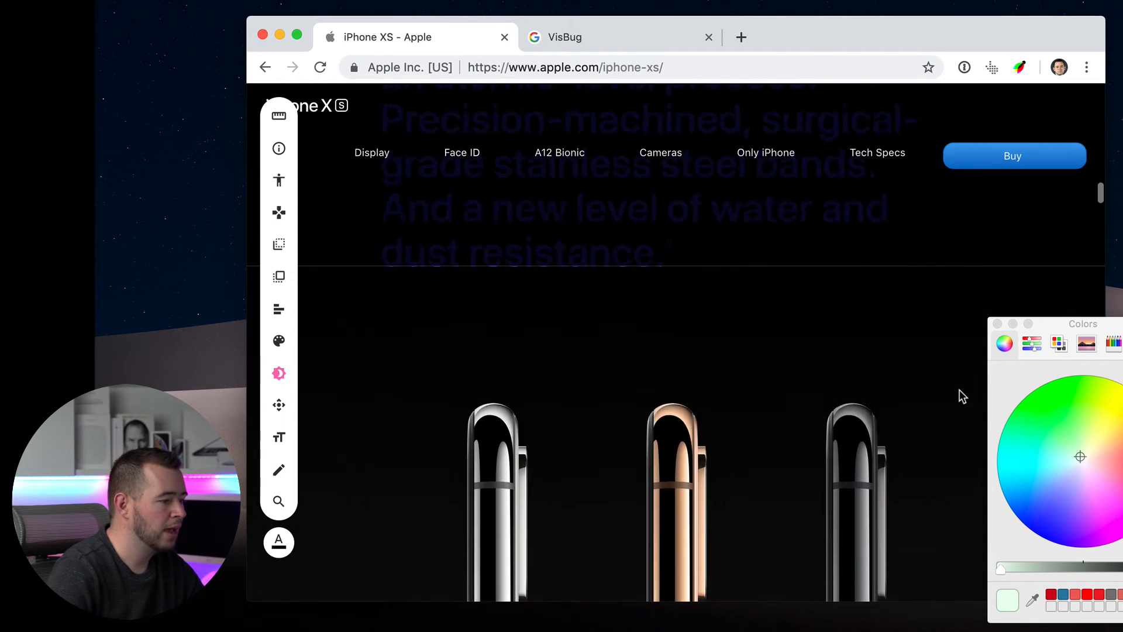
scroll("down", 3)
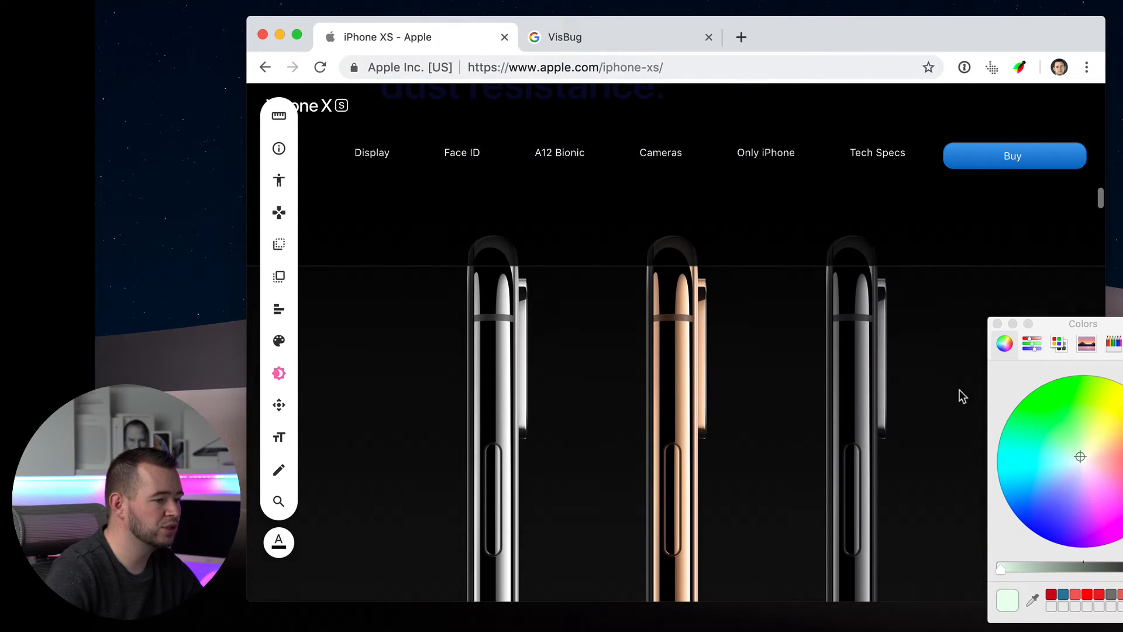
mouse_move(599, 187)
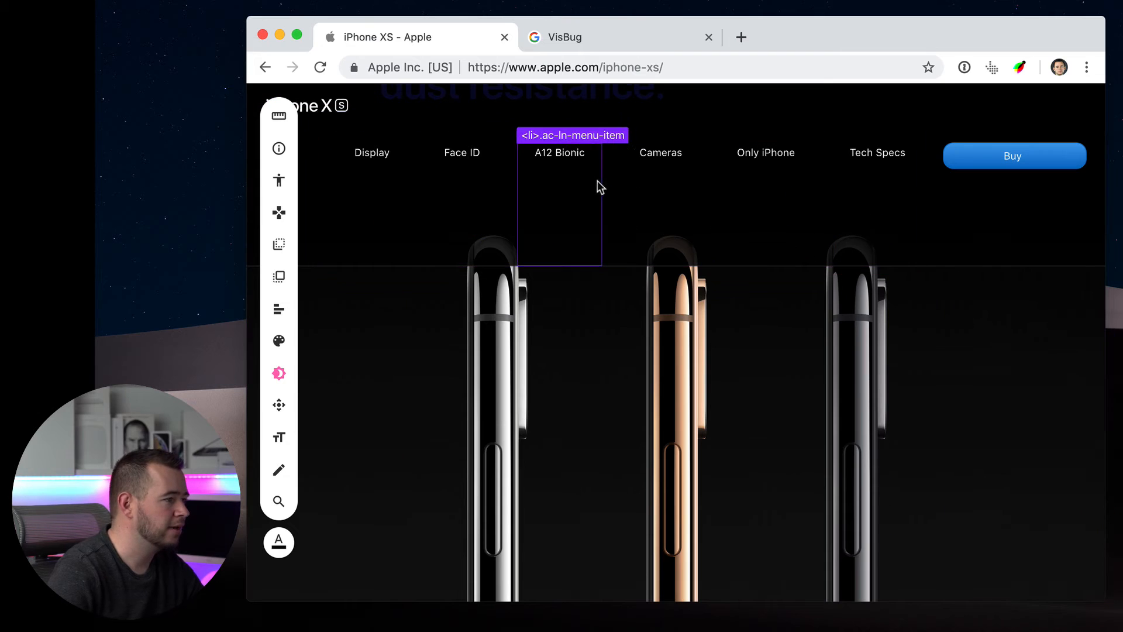
mouse_move(462, 152)
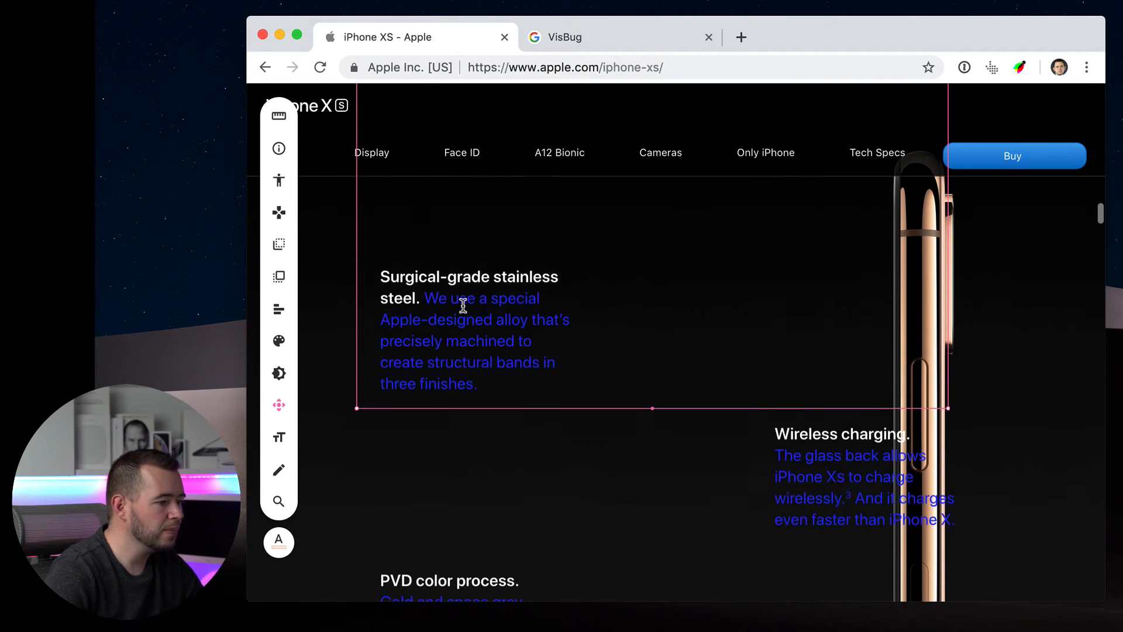
Shift the PVD color process block right beside the gold phone and start recoloring the feature paragraphs.
scroll("down", 3)
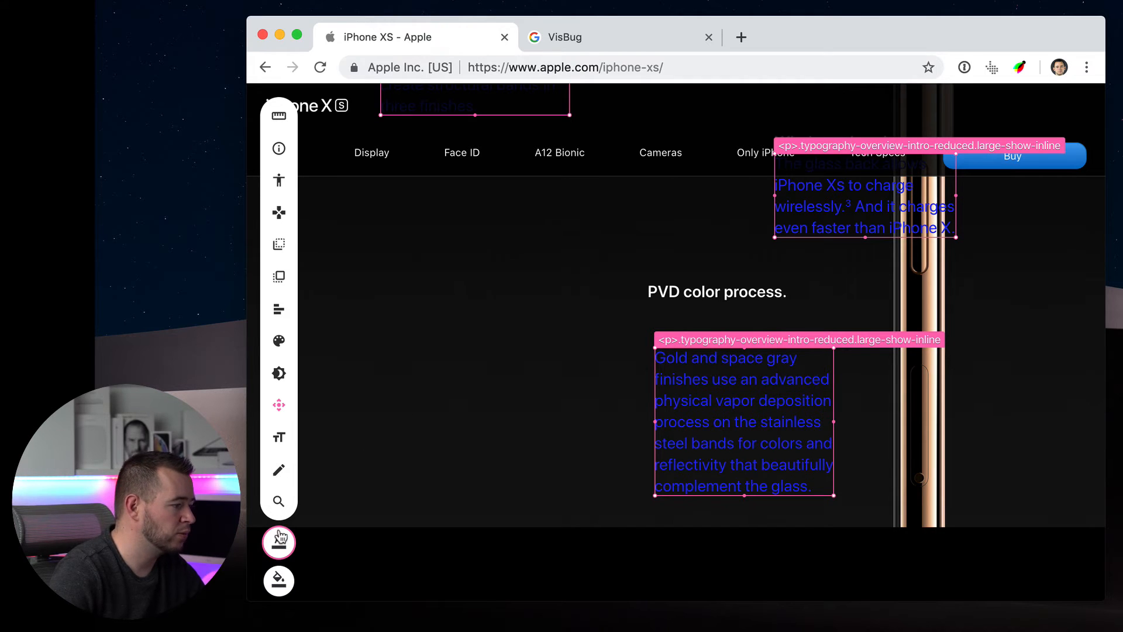
left_click(278, 541)
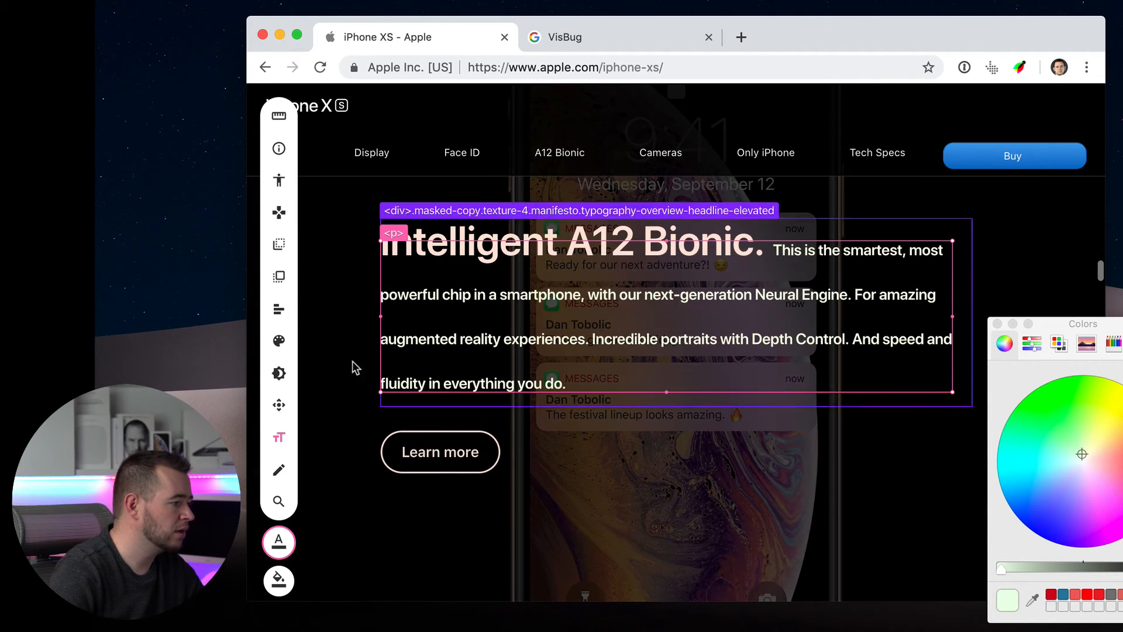
Use the Typography tool on the A12 Bionic paragraph to enlarge and lighten its pale-pink text.
left_click(279, 438)
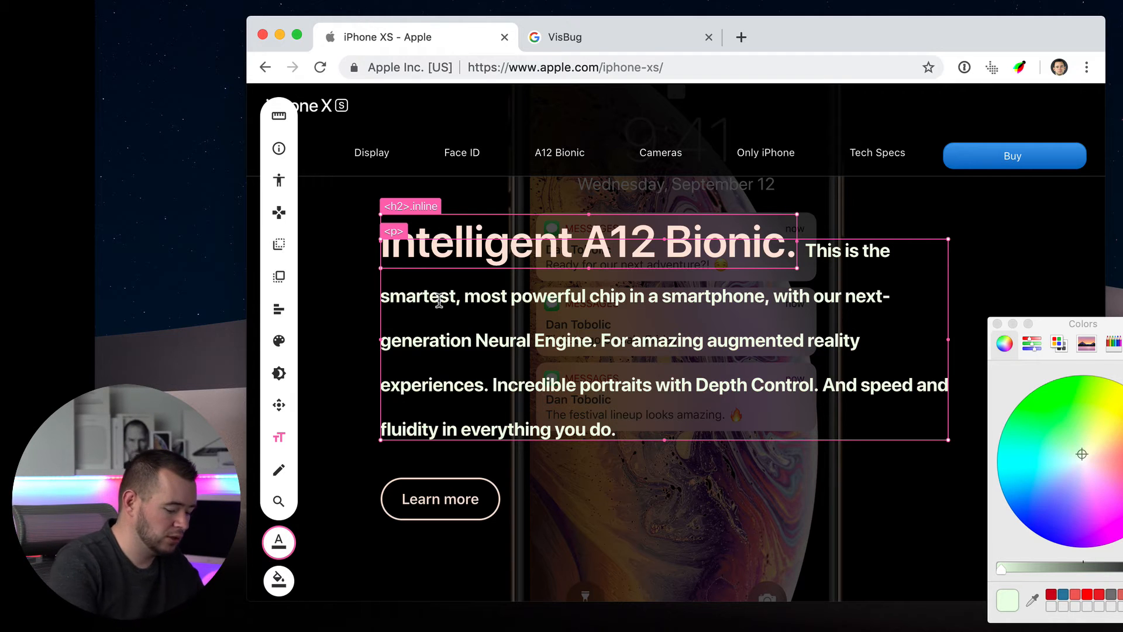
left_click(265, 67)
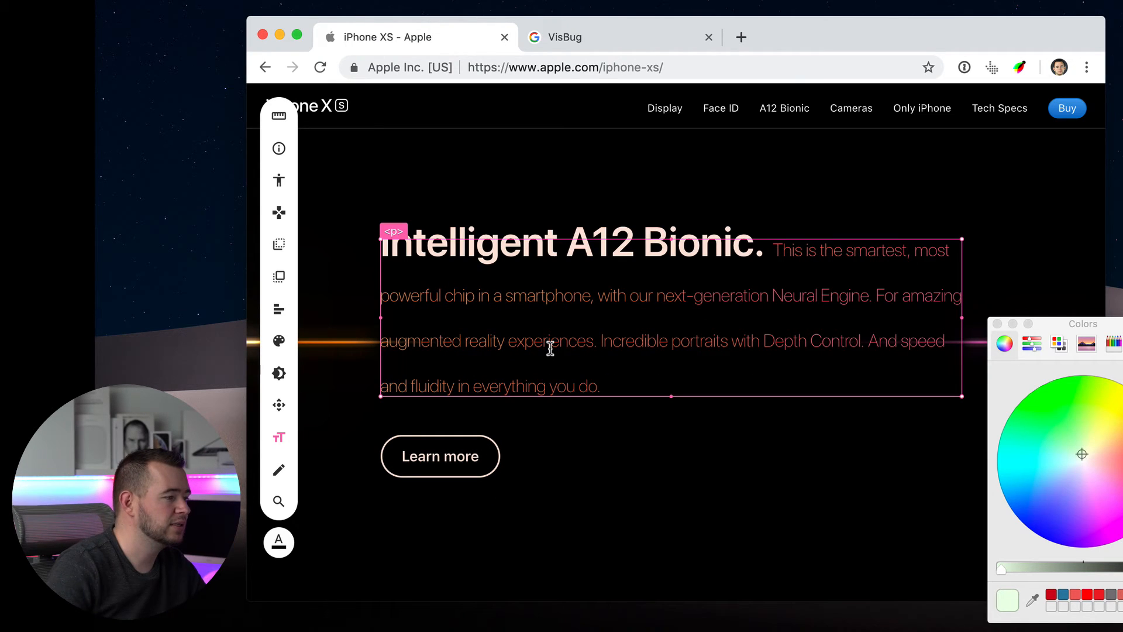
mouse_move(507, 223)
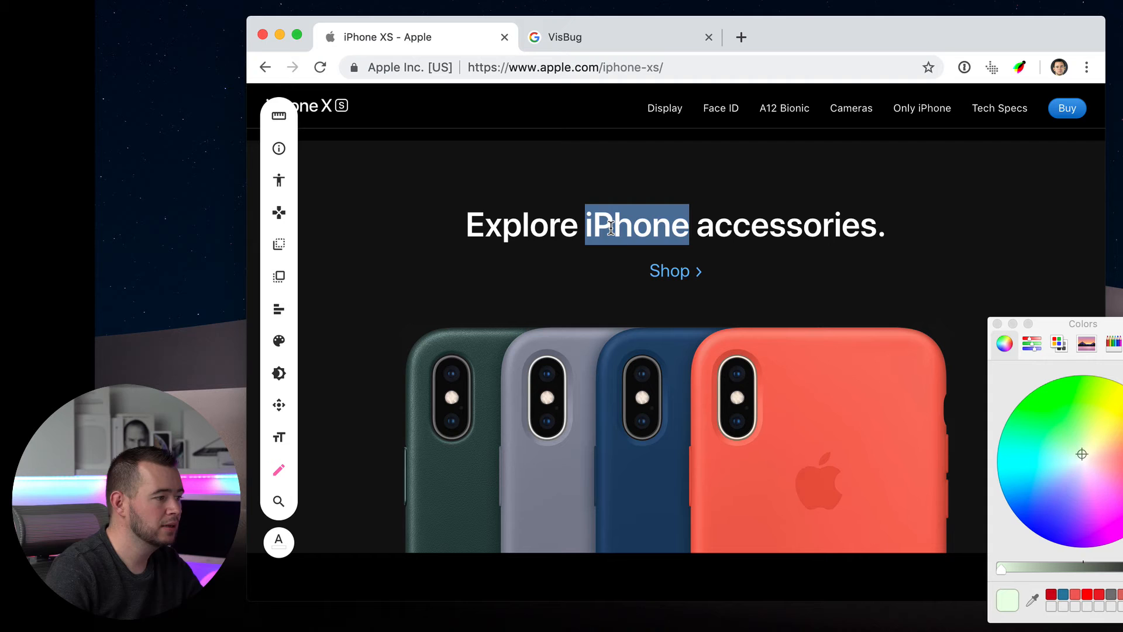
Replace 'iPhone' with 'Android' so the headline reads 'Explore Android accessories.'.
type("Android")
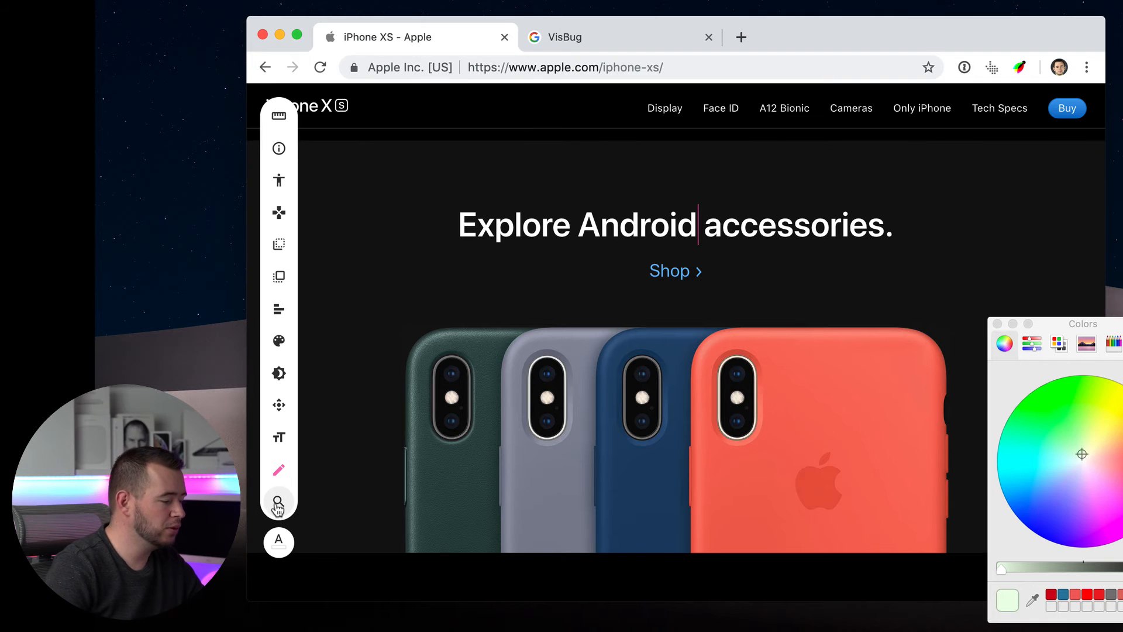
Search the page's elements for 'image' using VisBug's element search.
left_click(279, 502)
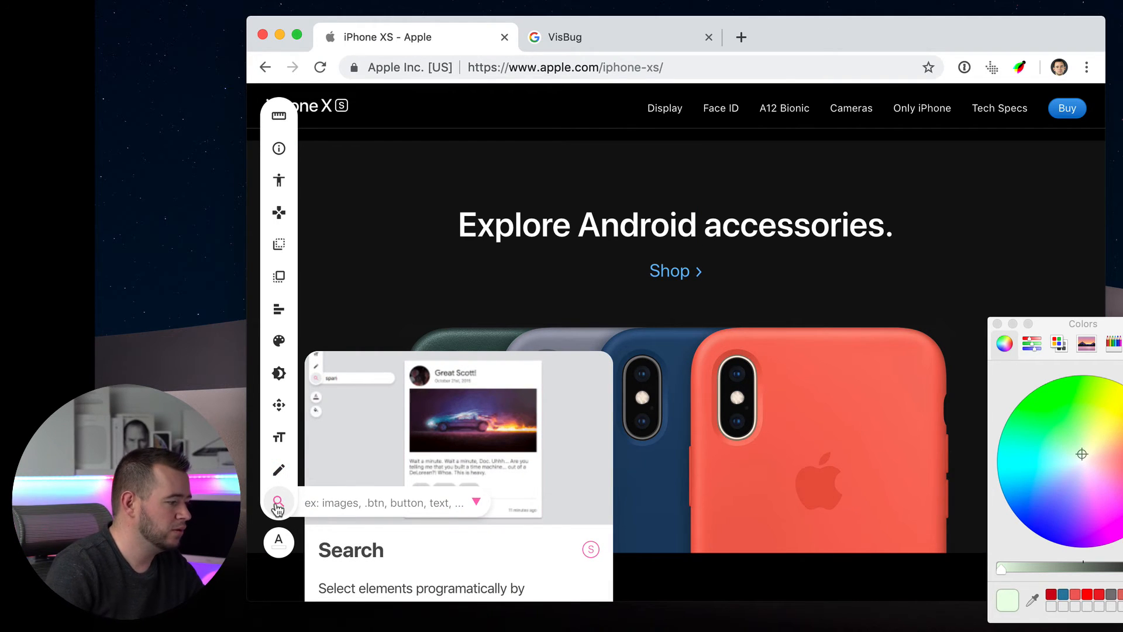
type("image")
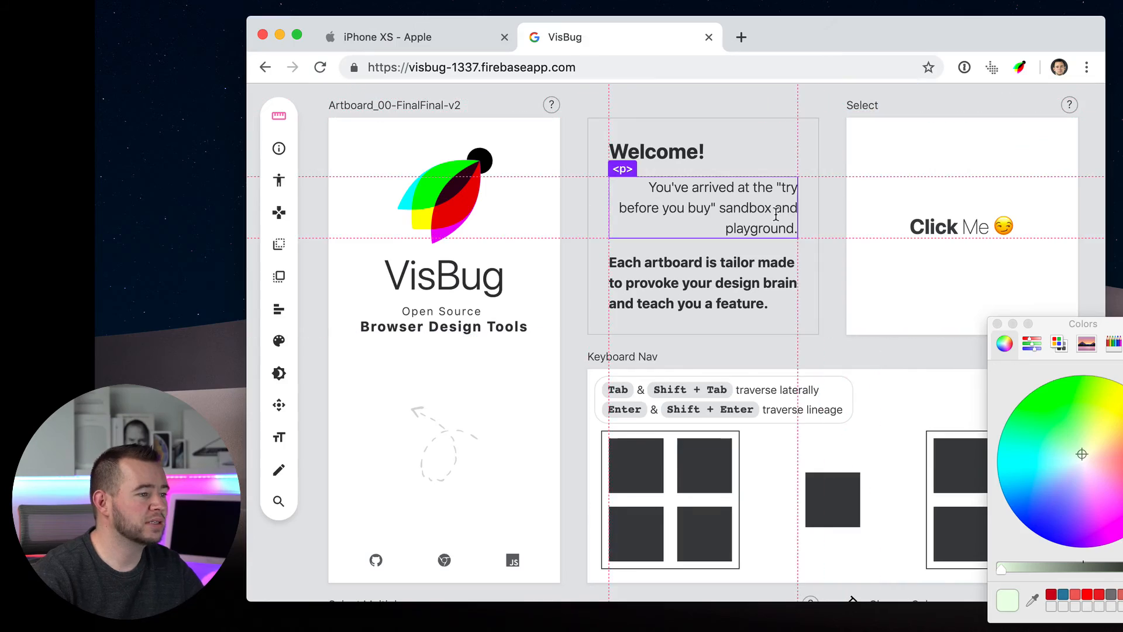
Scroll down the playground to the Keyboard Nav and Select Multiple artboards.
scroll("down", 3)
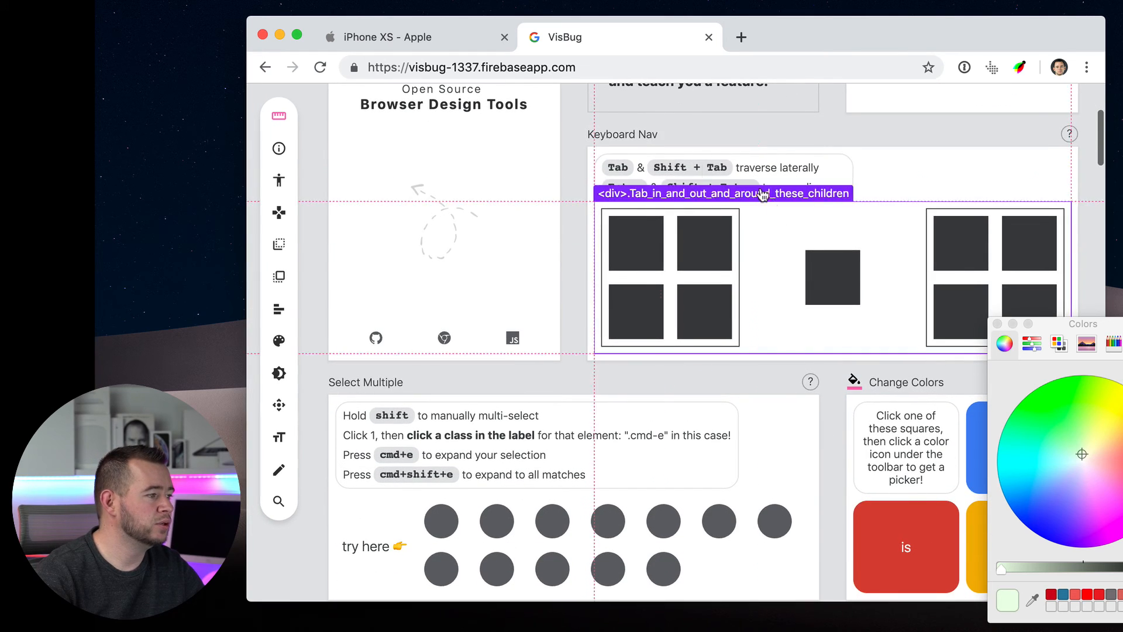